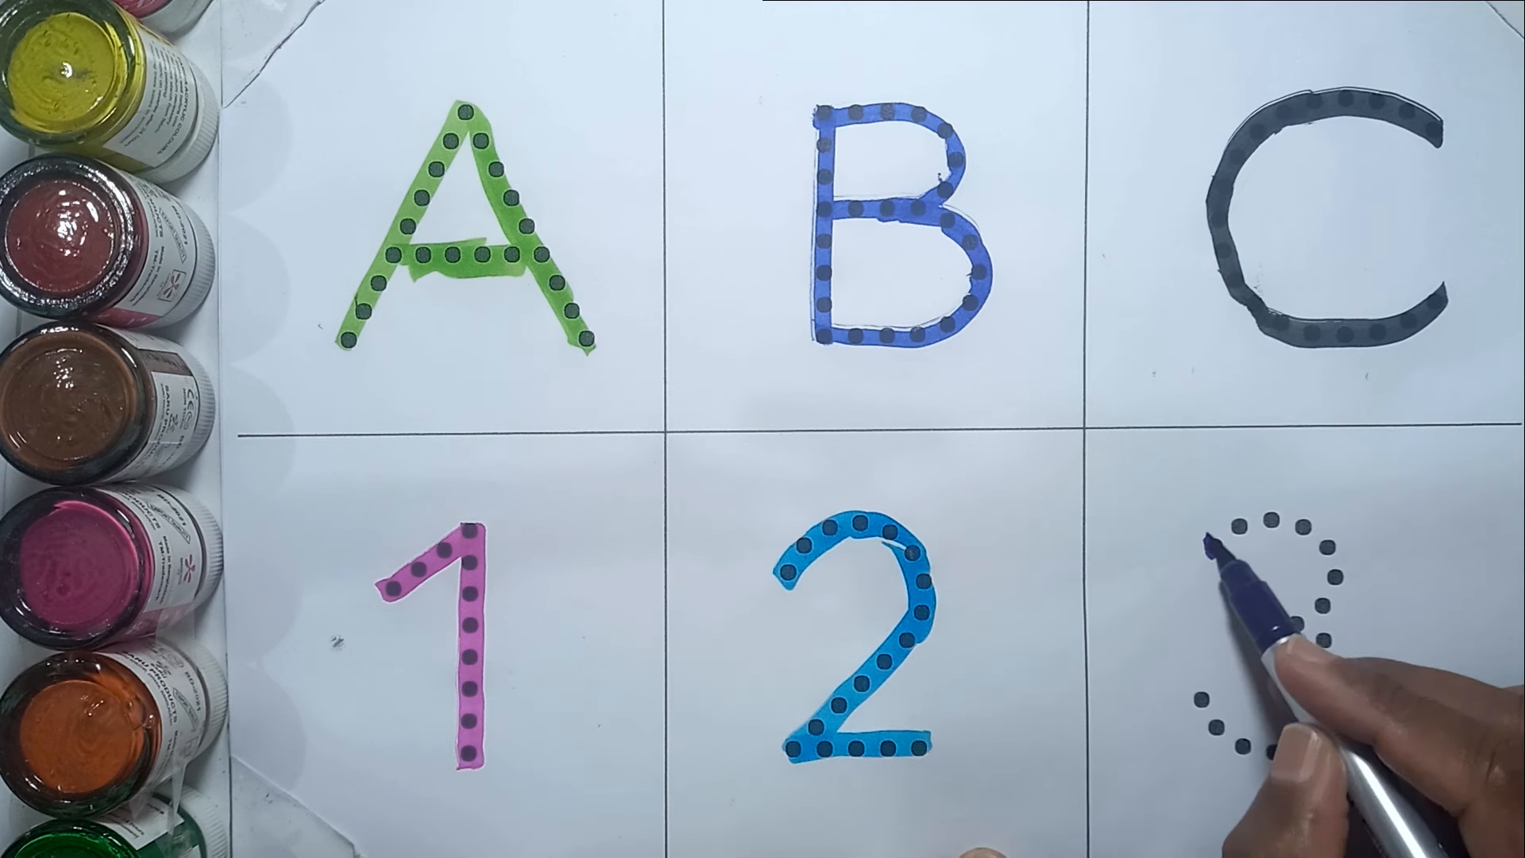
Trace the upper curve of the dotted number 3 with the purple marker
drag(1250, 564, 1323, 623)
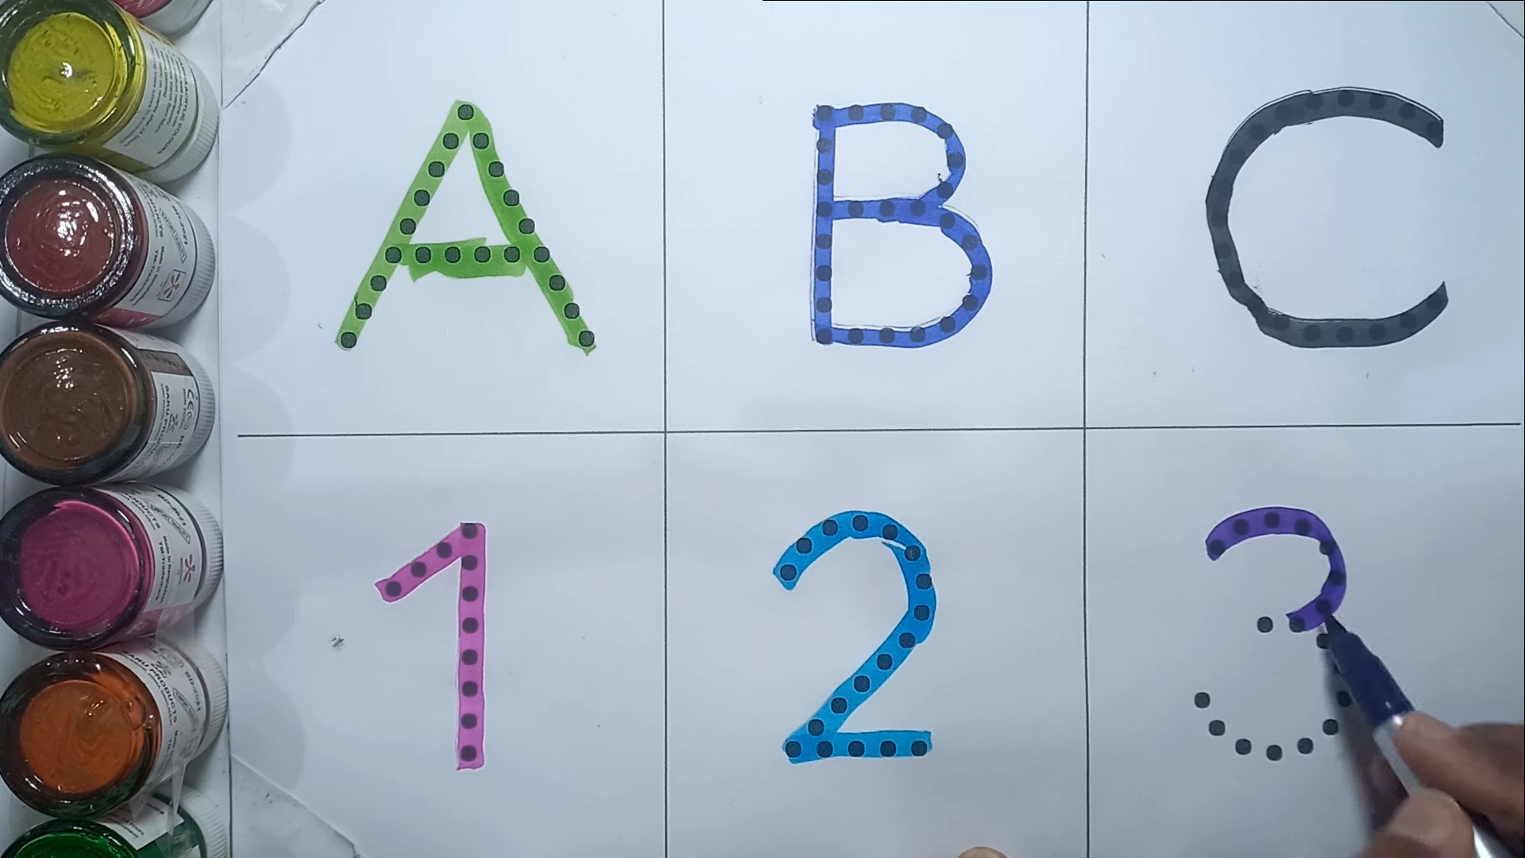